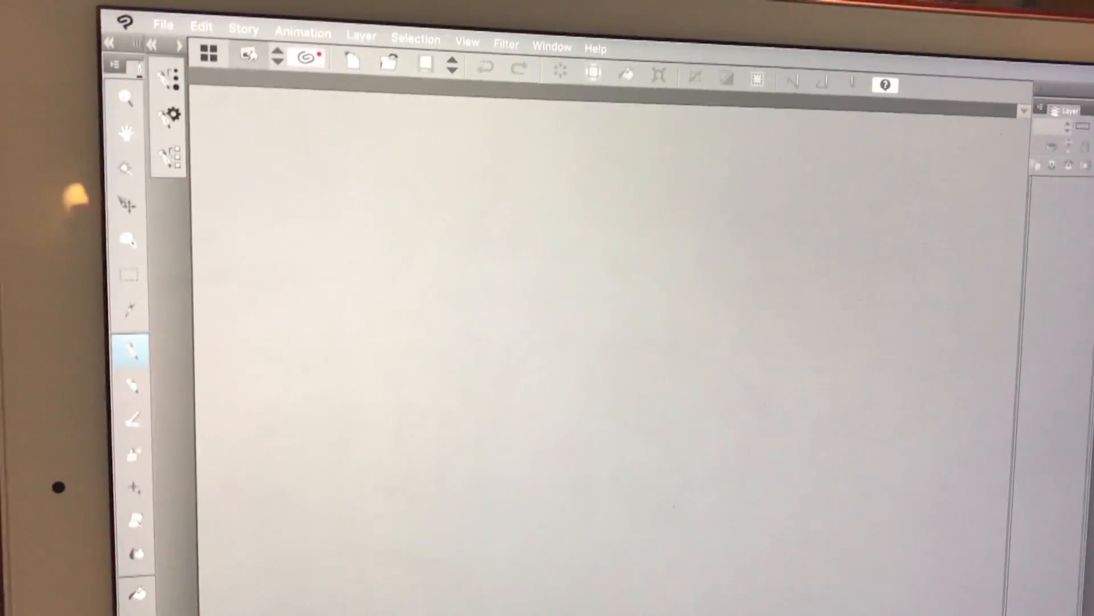
Show the File menu's Import submenu with image, movie and 3D data options.
{"action": "left_click", "coordinate": [163, 25]}
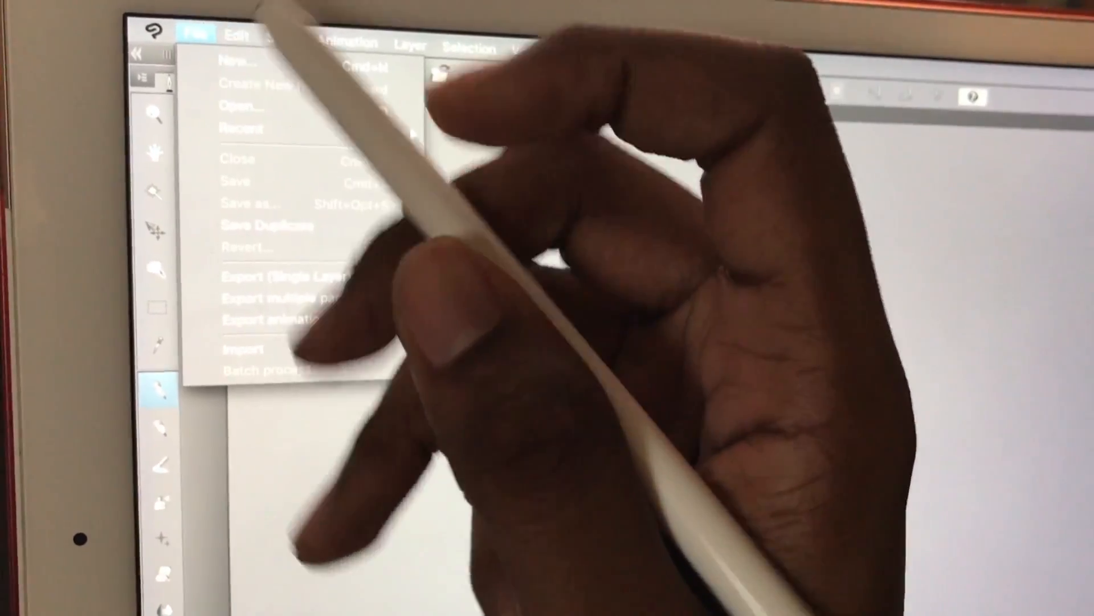
{"action": "left_click", "coordinate": [226, 316]}
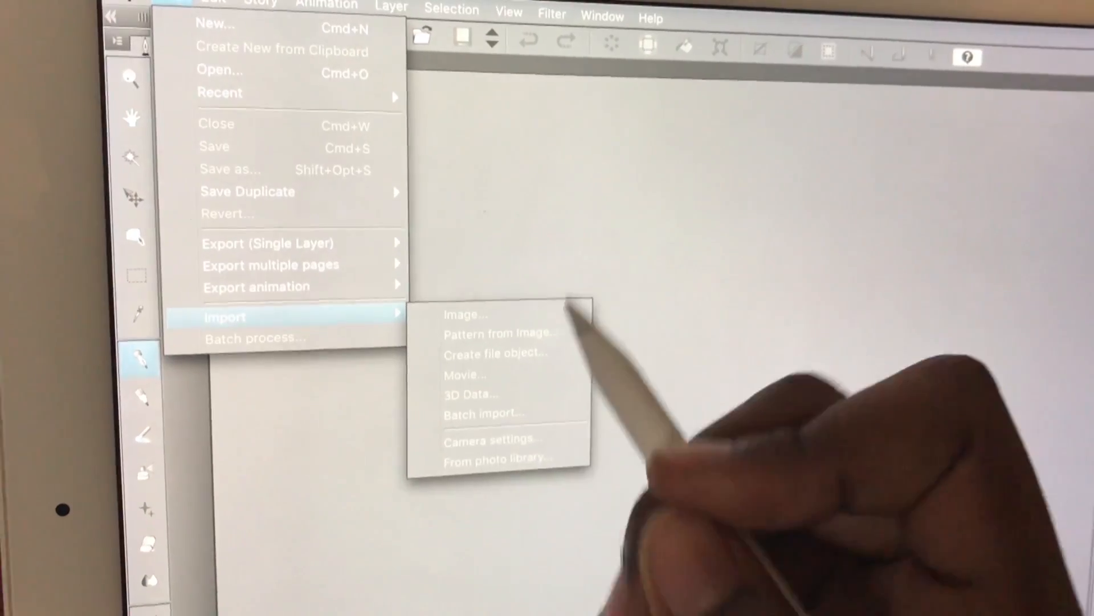
{"action": "mouse_move", "coordinate": [510, 475]}
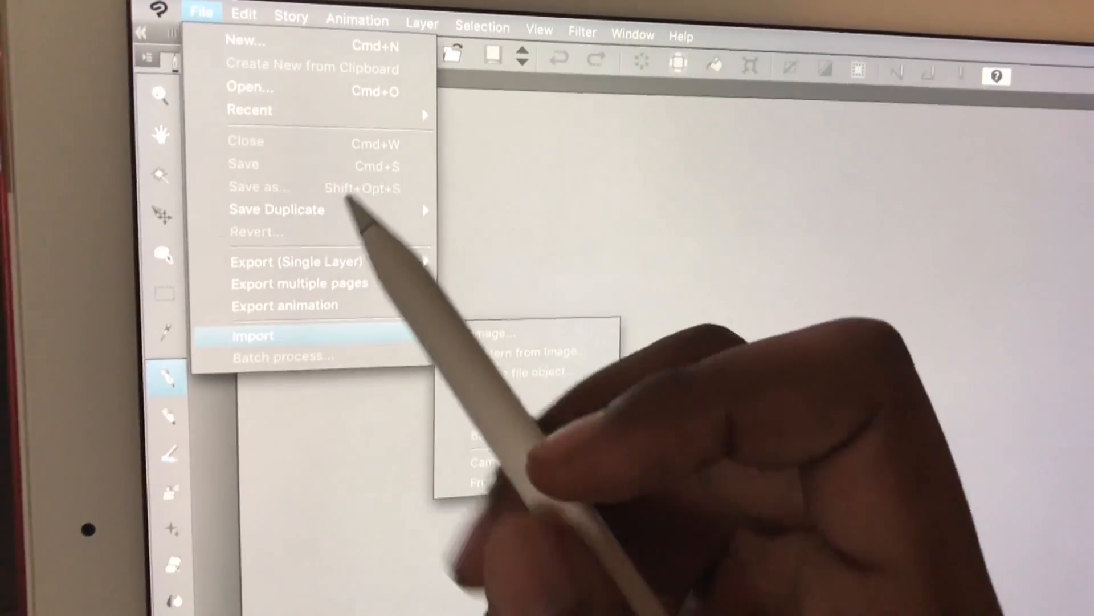
Try File > Import > Image, find the file browser empty, and cancel it.
{"action": "left_click", "coordinate": [252, 335]}
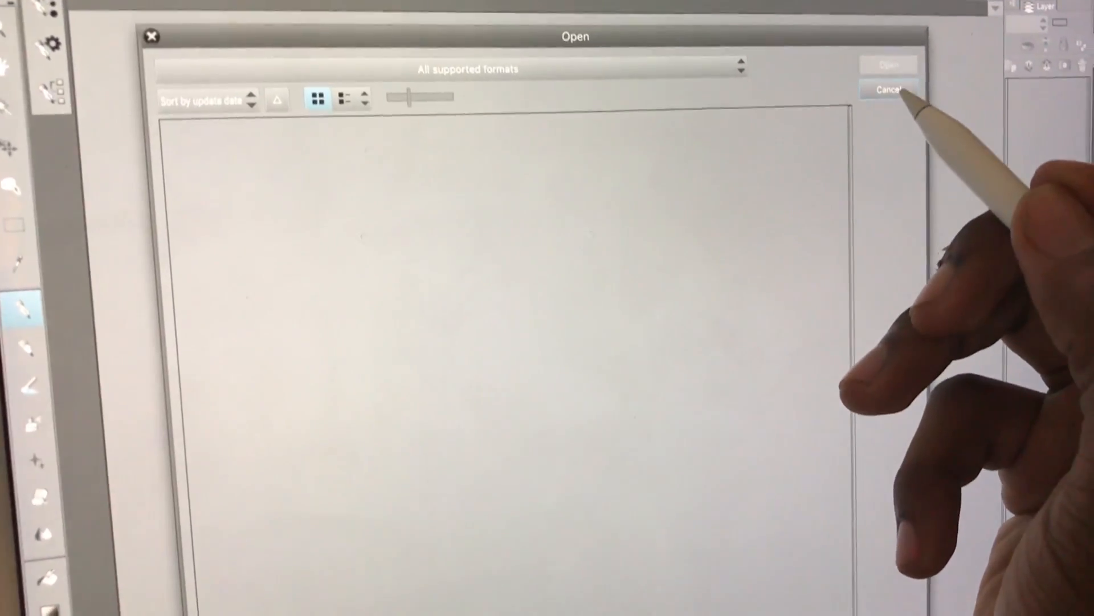
{"action": "left_click", "coordinate": [892, 89]}
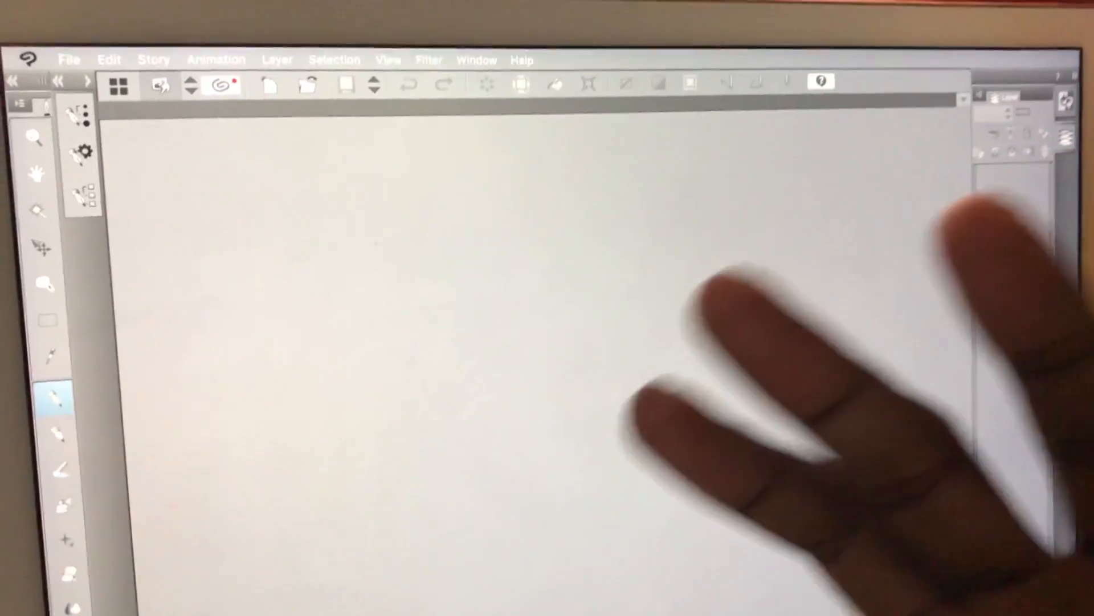